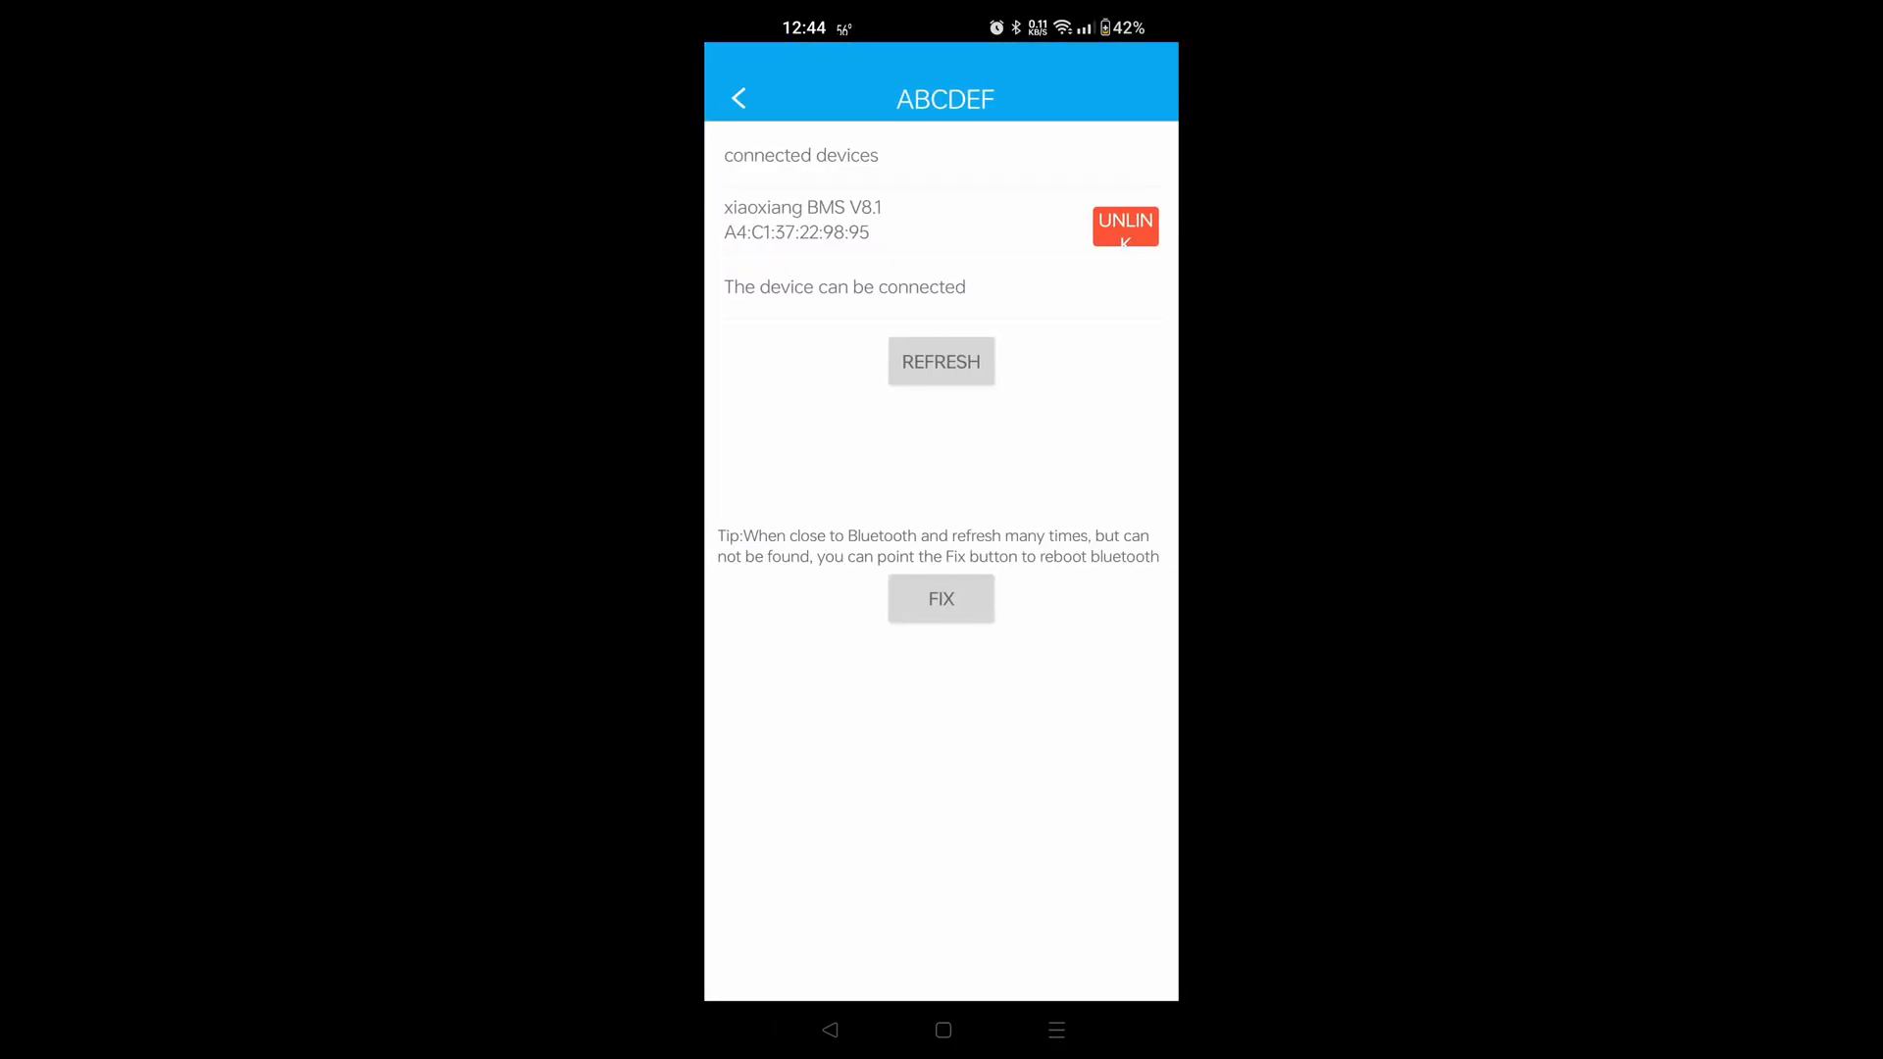
Step: Rescan for Bluetooth devices and connect to the xiaoxiang BMS V8.1 battery
left_click(941, 362)
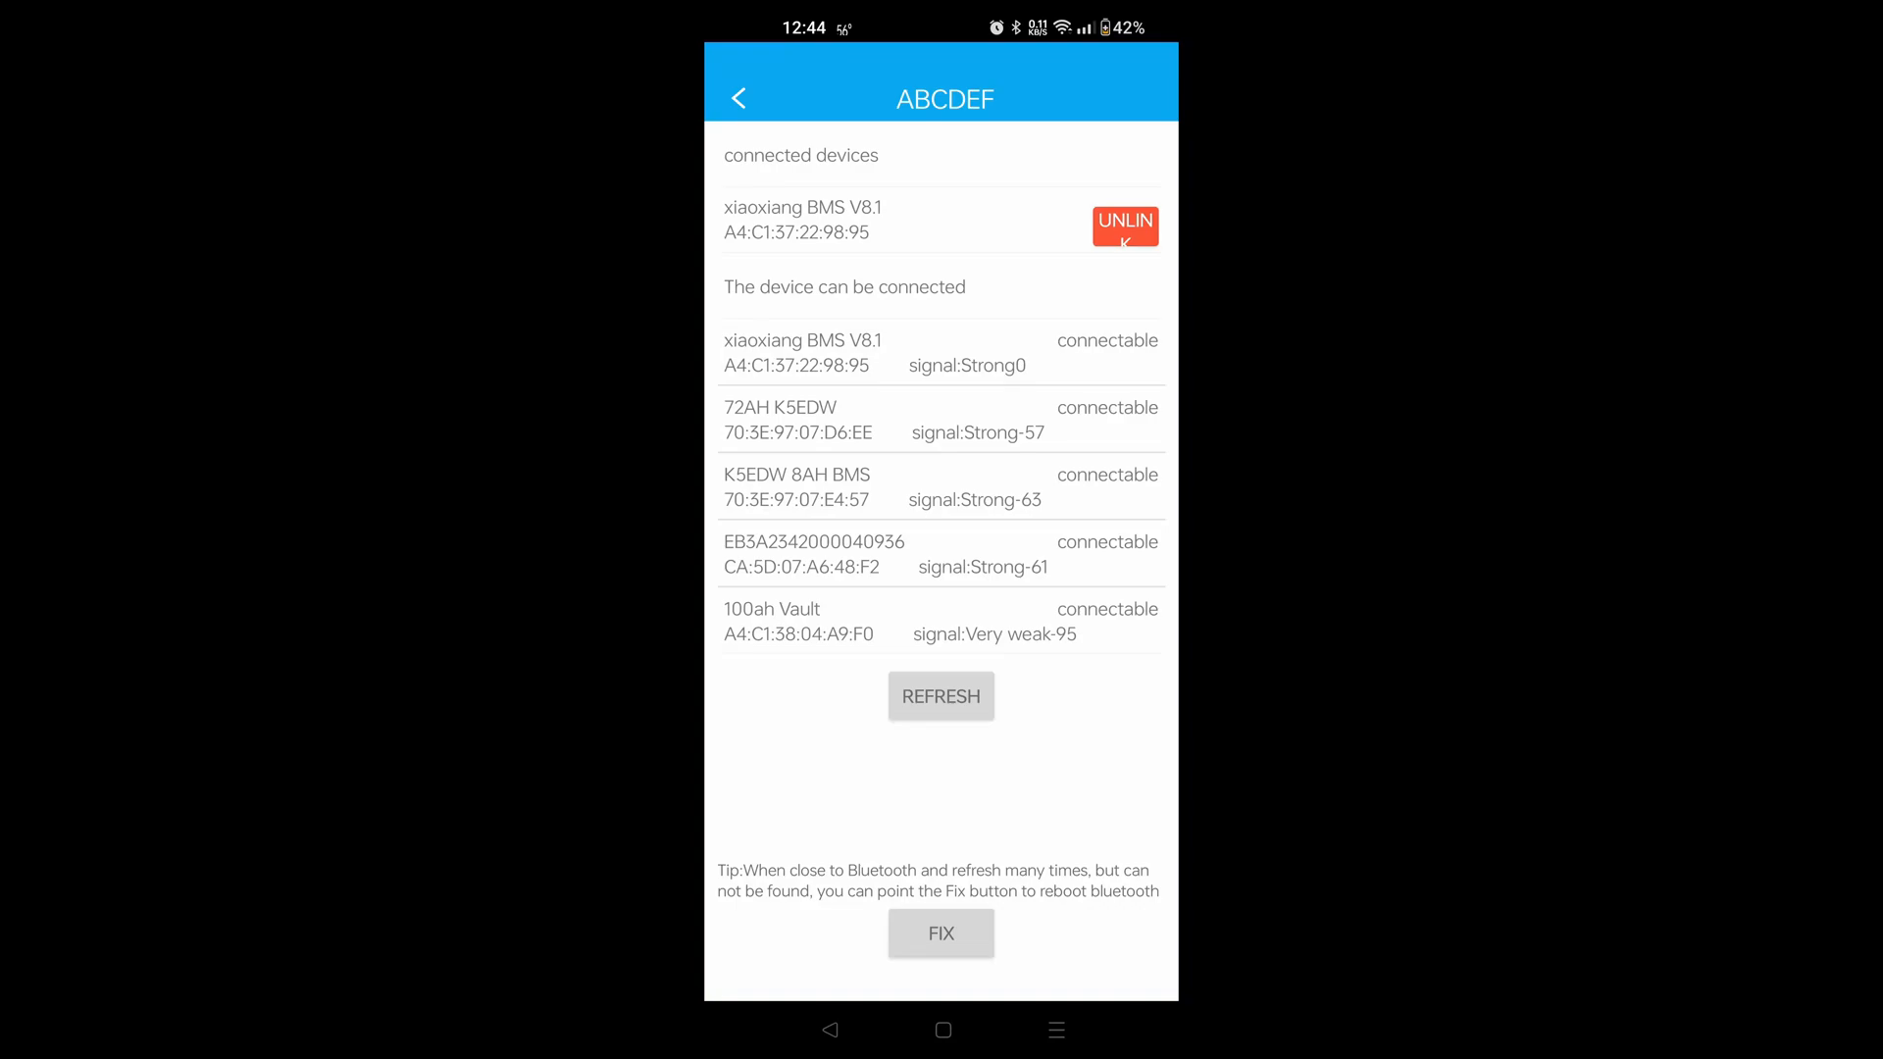
left_click(1125, 226)
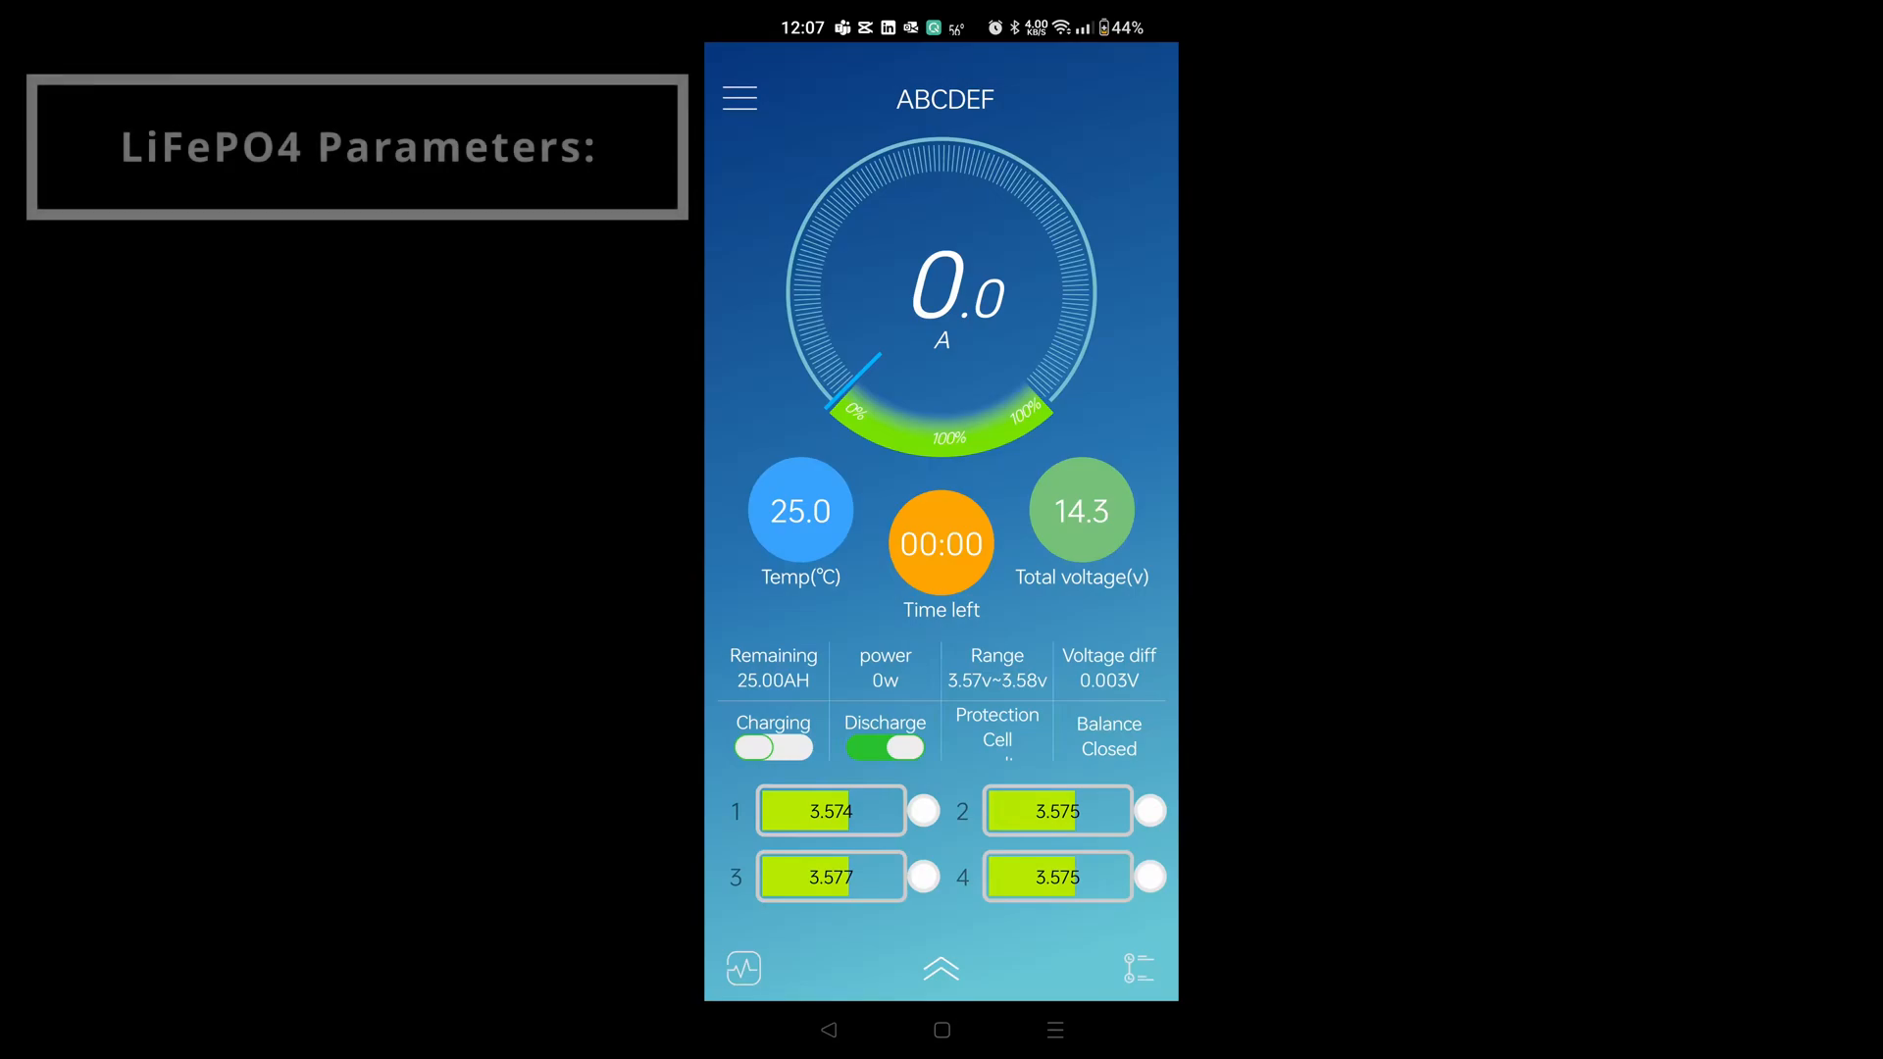
Step: Open the protection parameters page showing 3.65 V cell overvoltage and 14.6 V pack limits
left_click(740, 98)
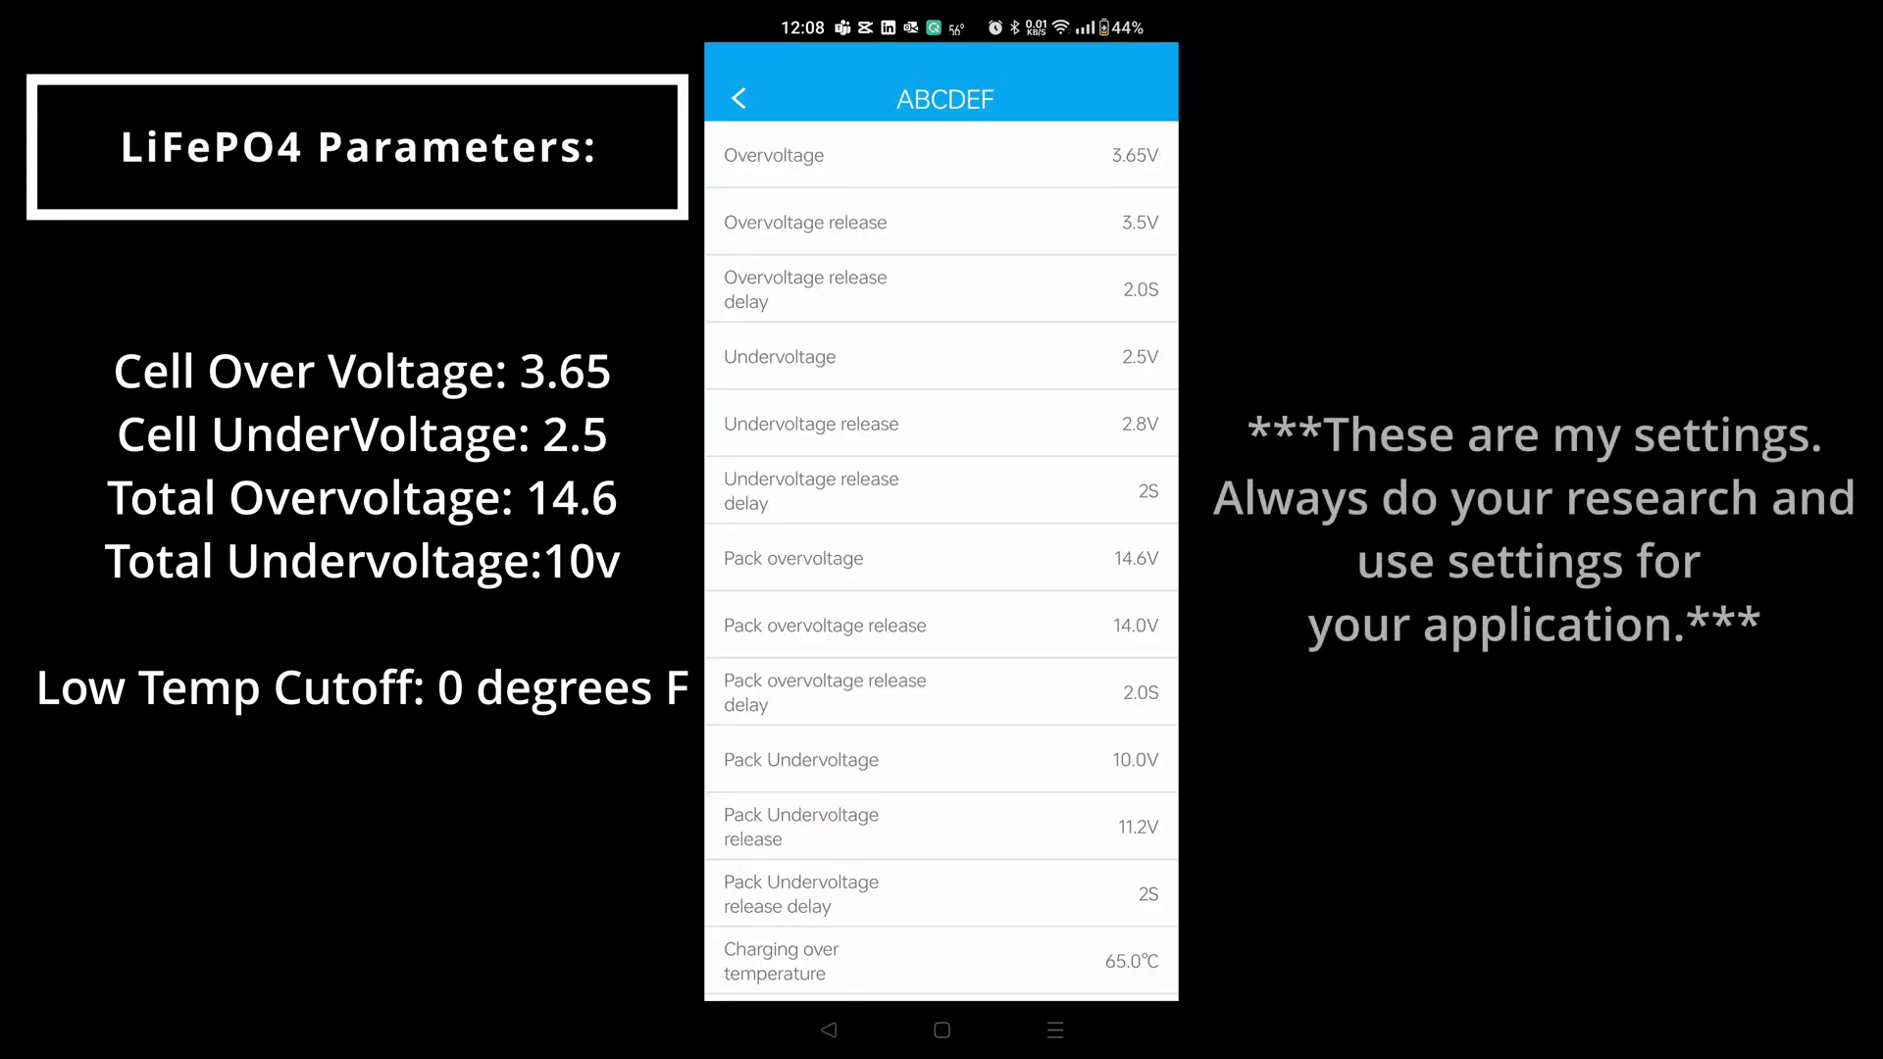
left_click(942, 155)
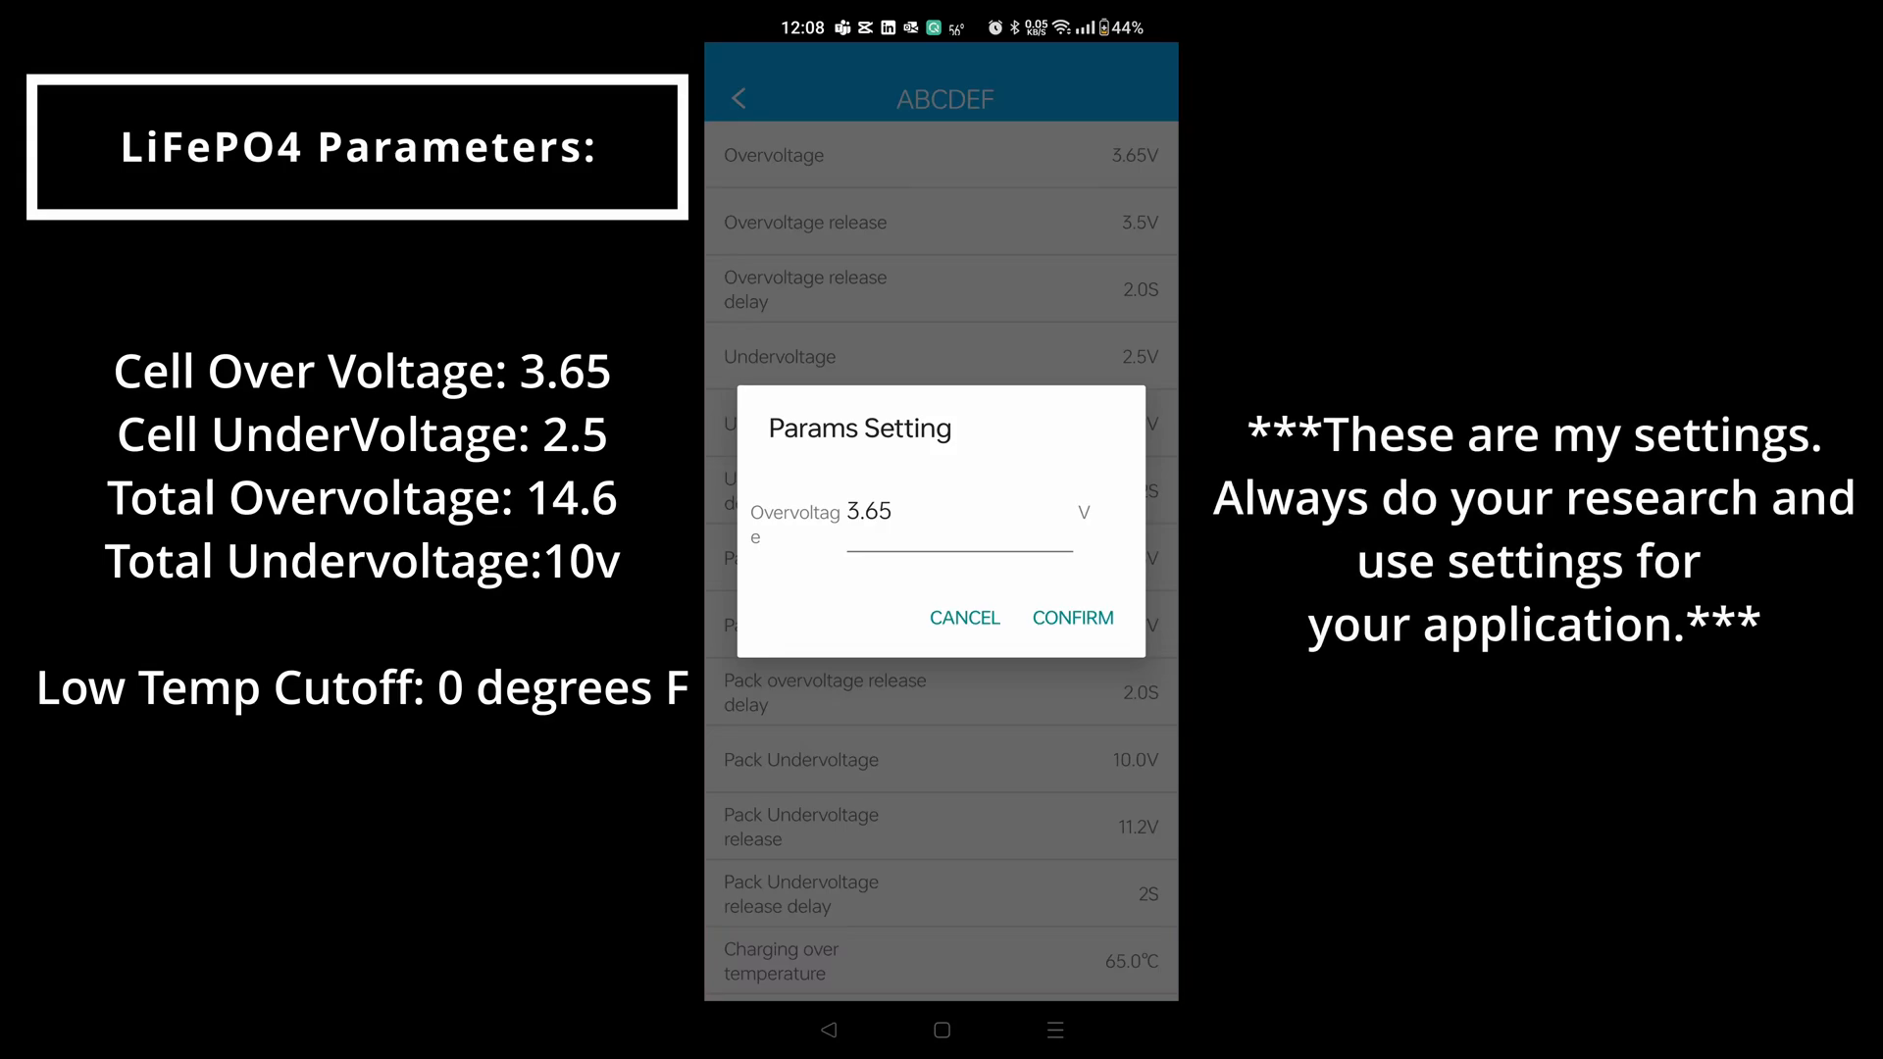
left_click(1073, 618)
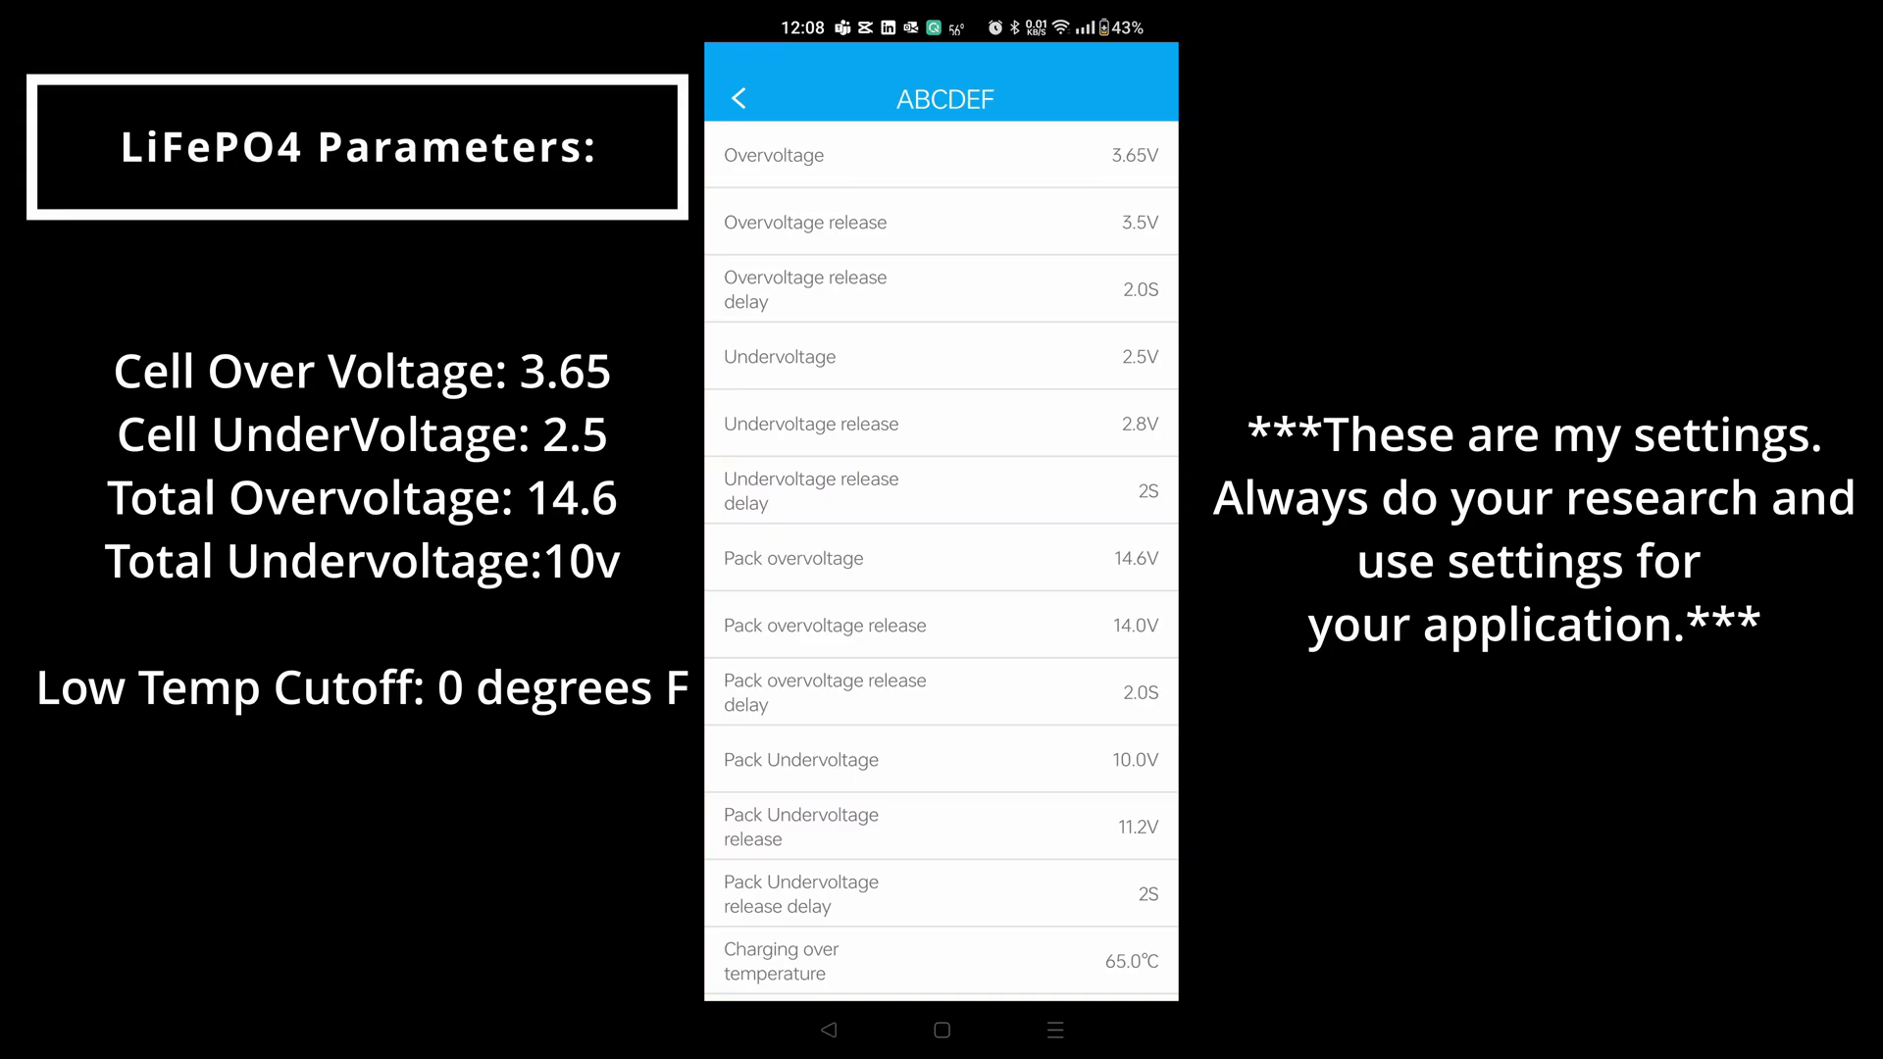
left_click(940, 289)
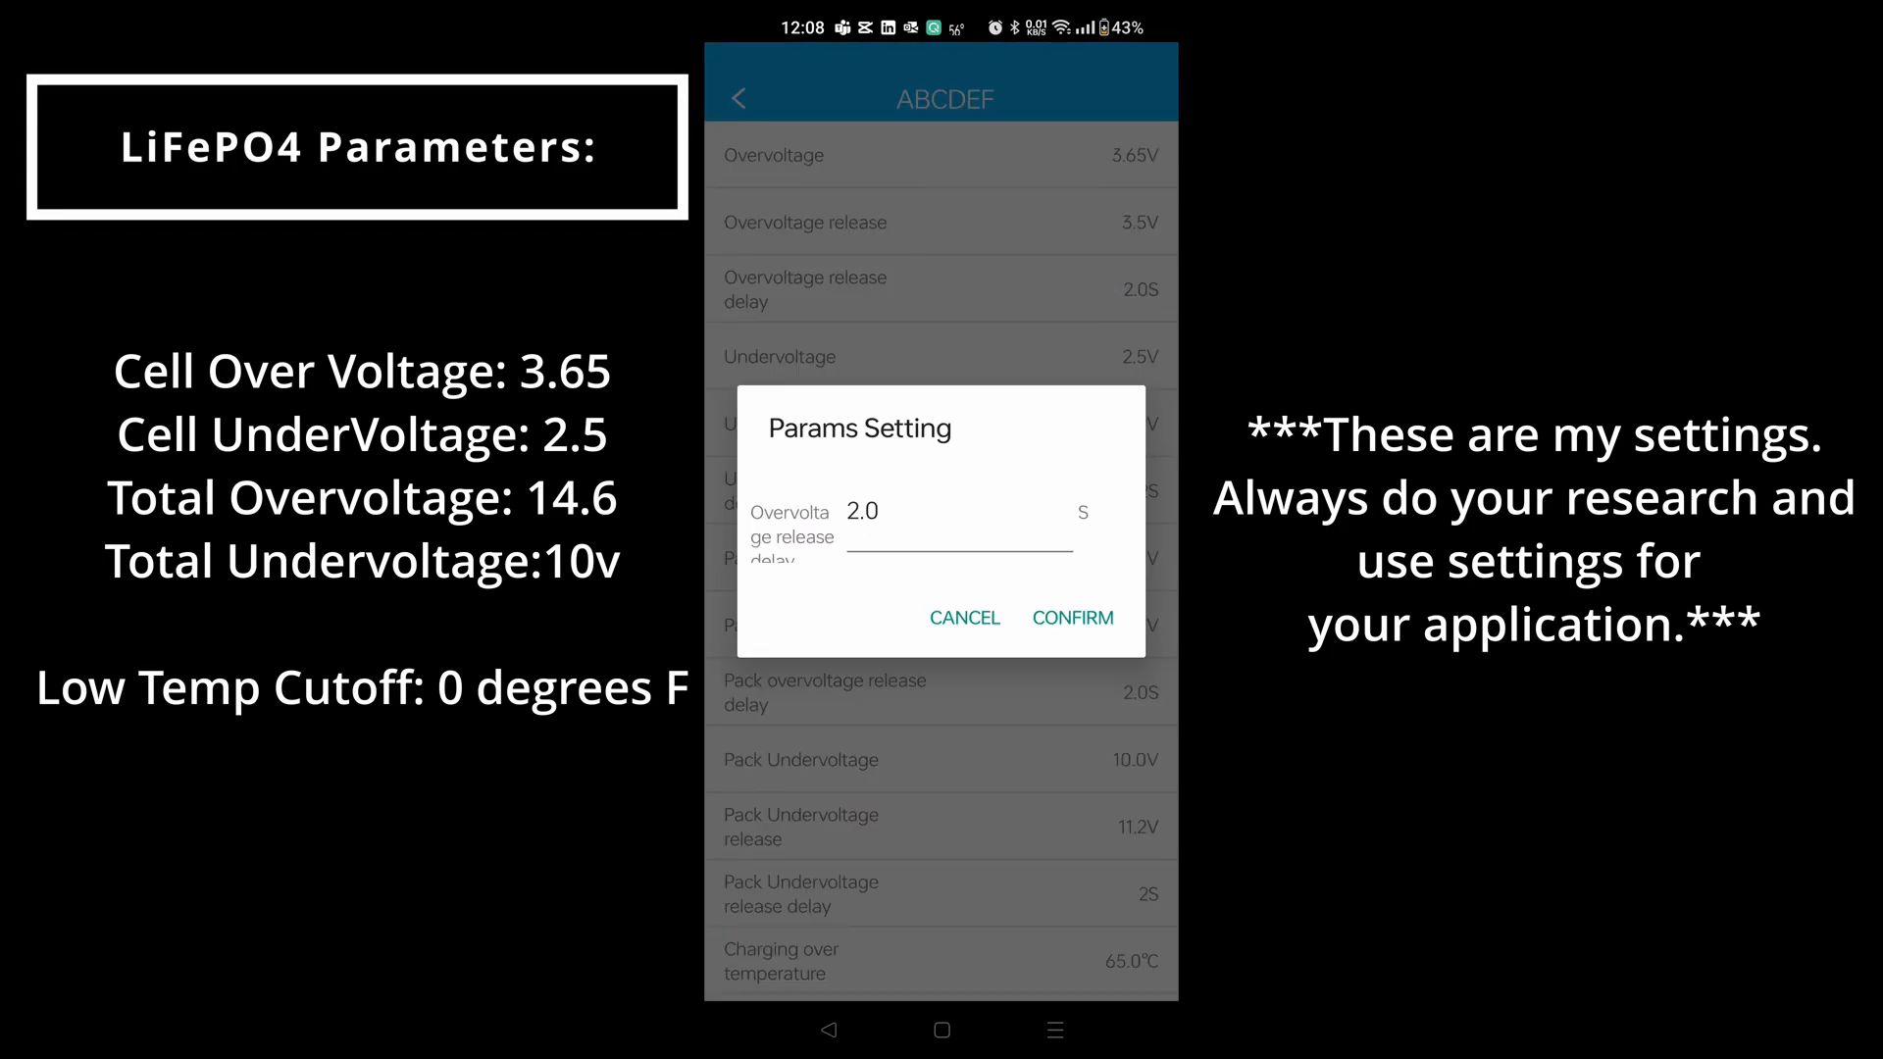
left_click(1073, 618)
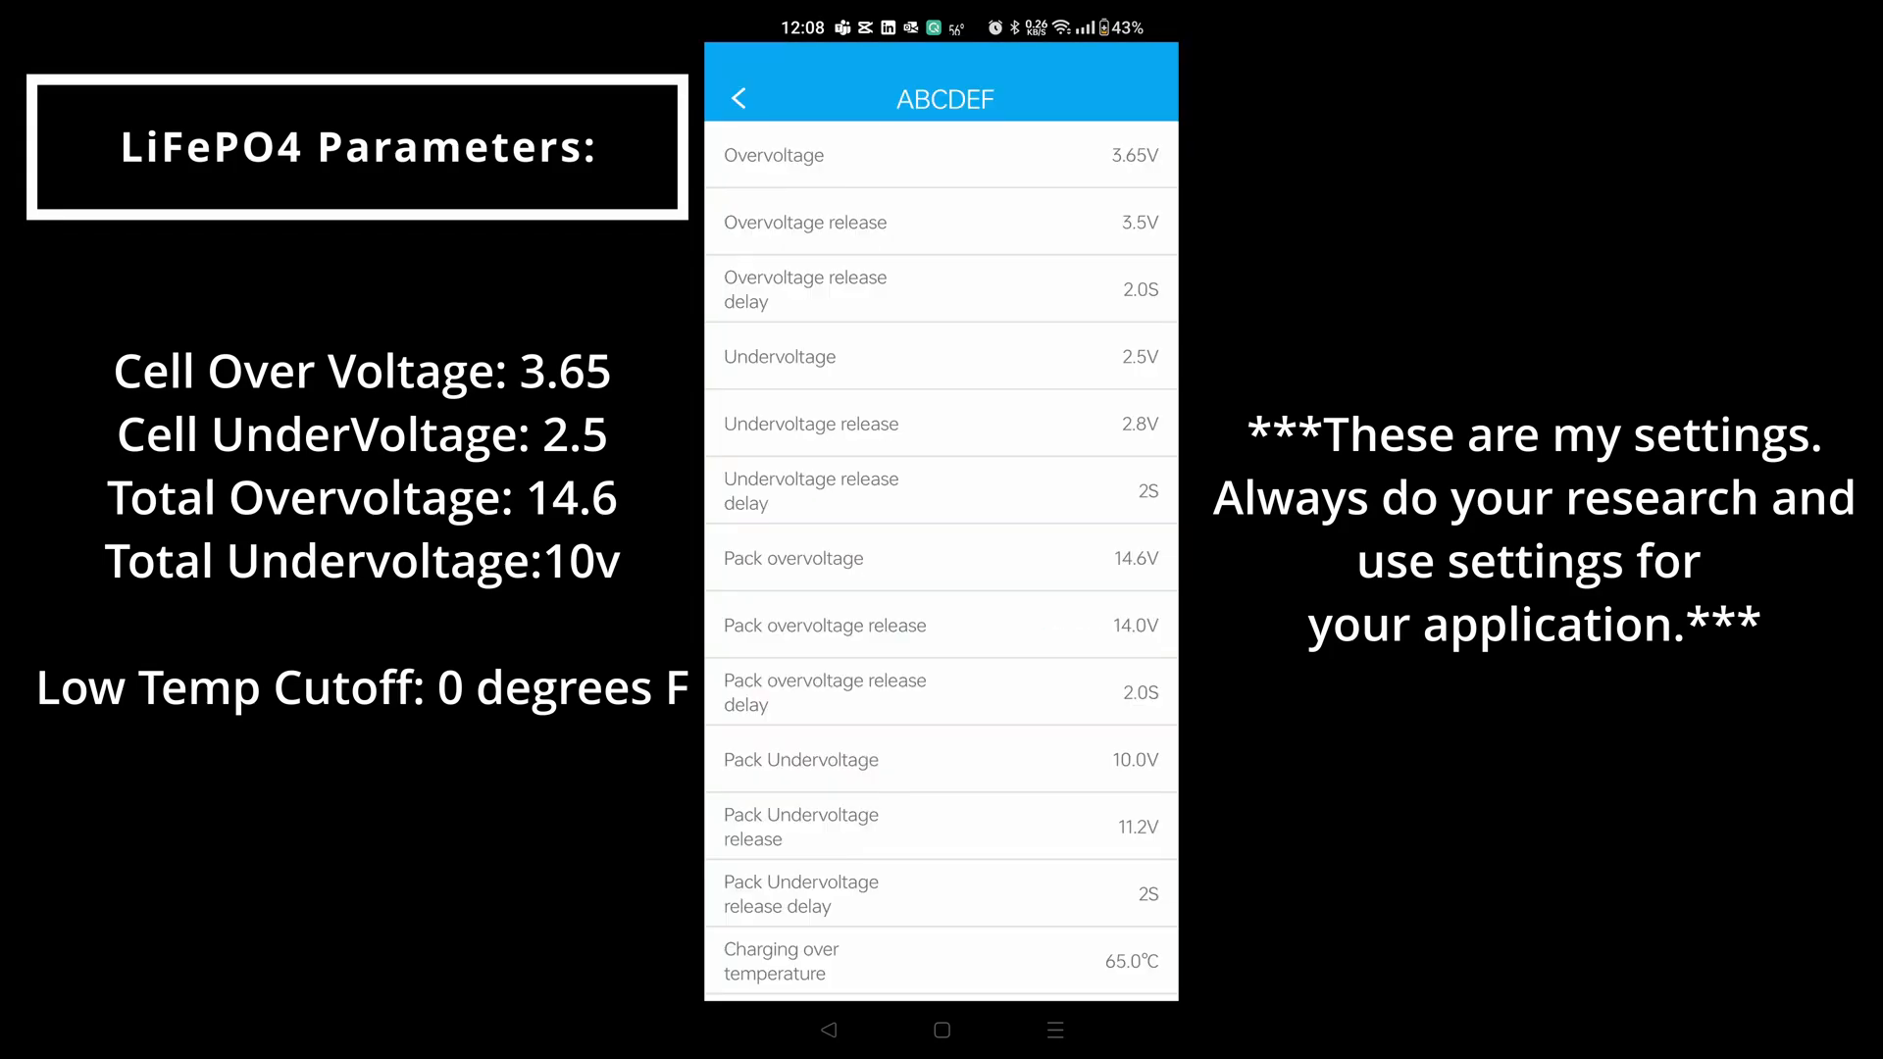
left_click(940, 356)
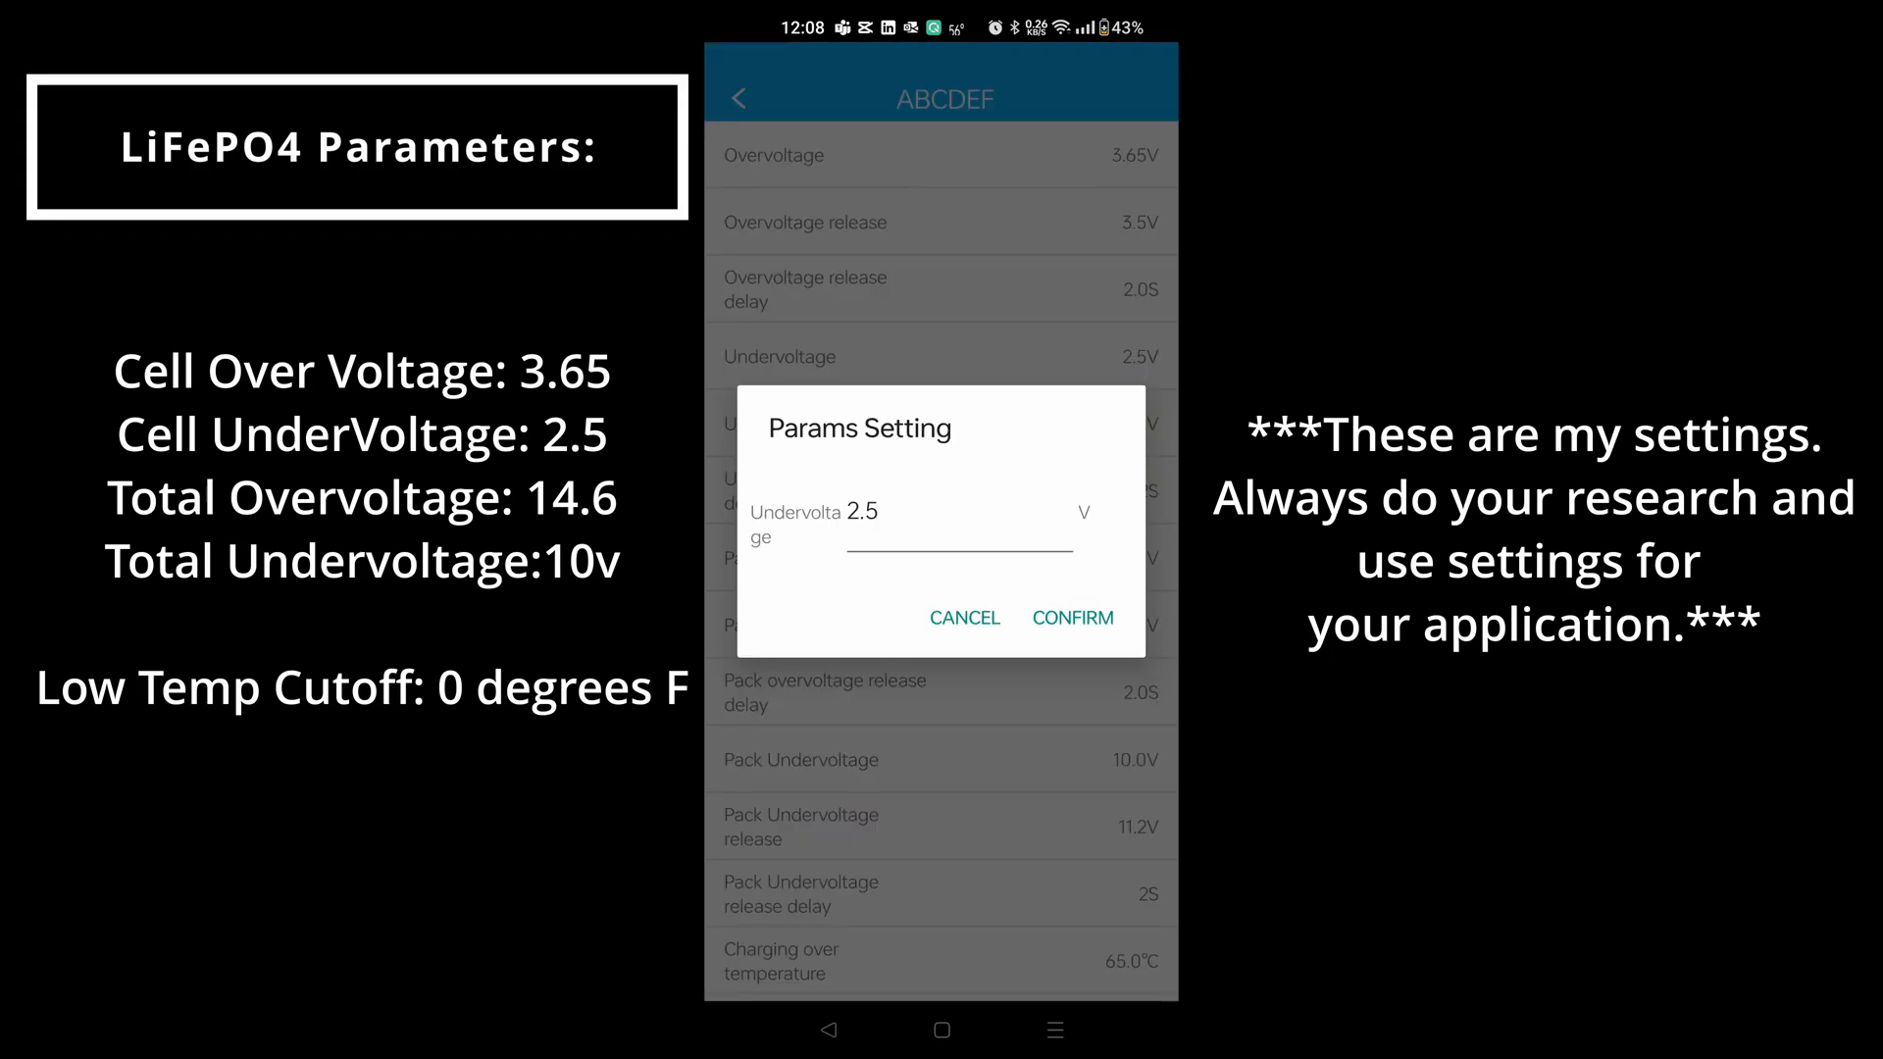
type("2.8")
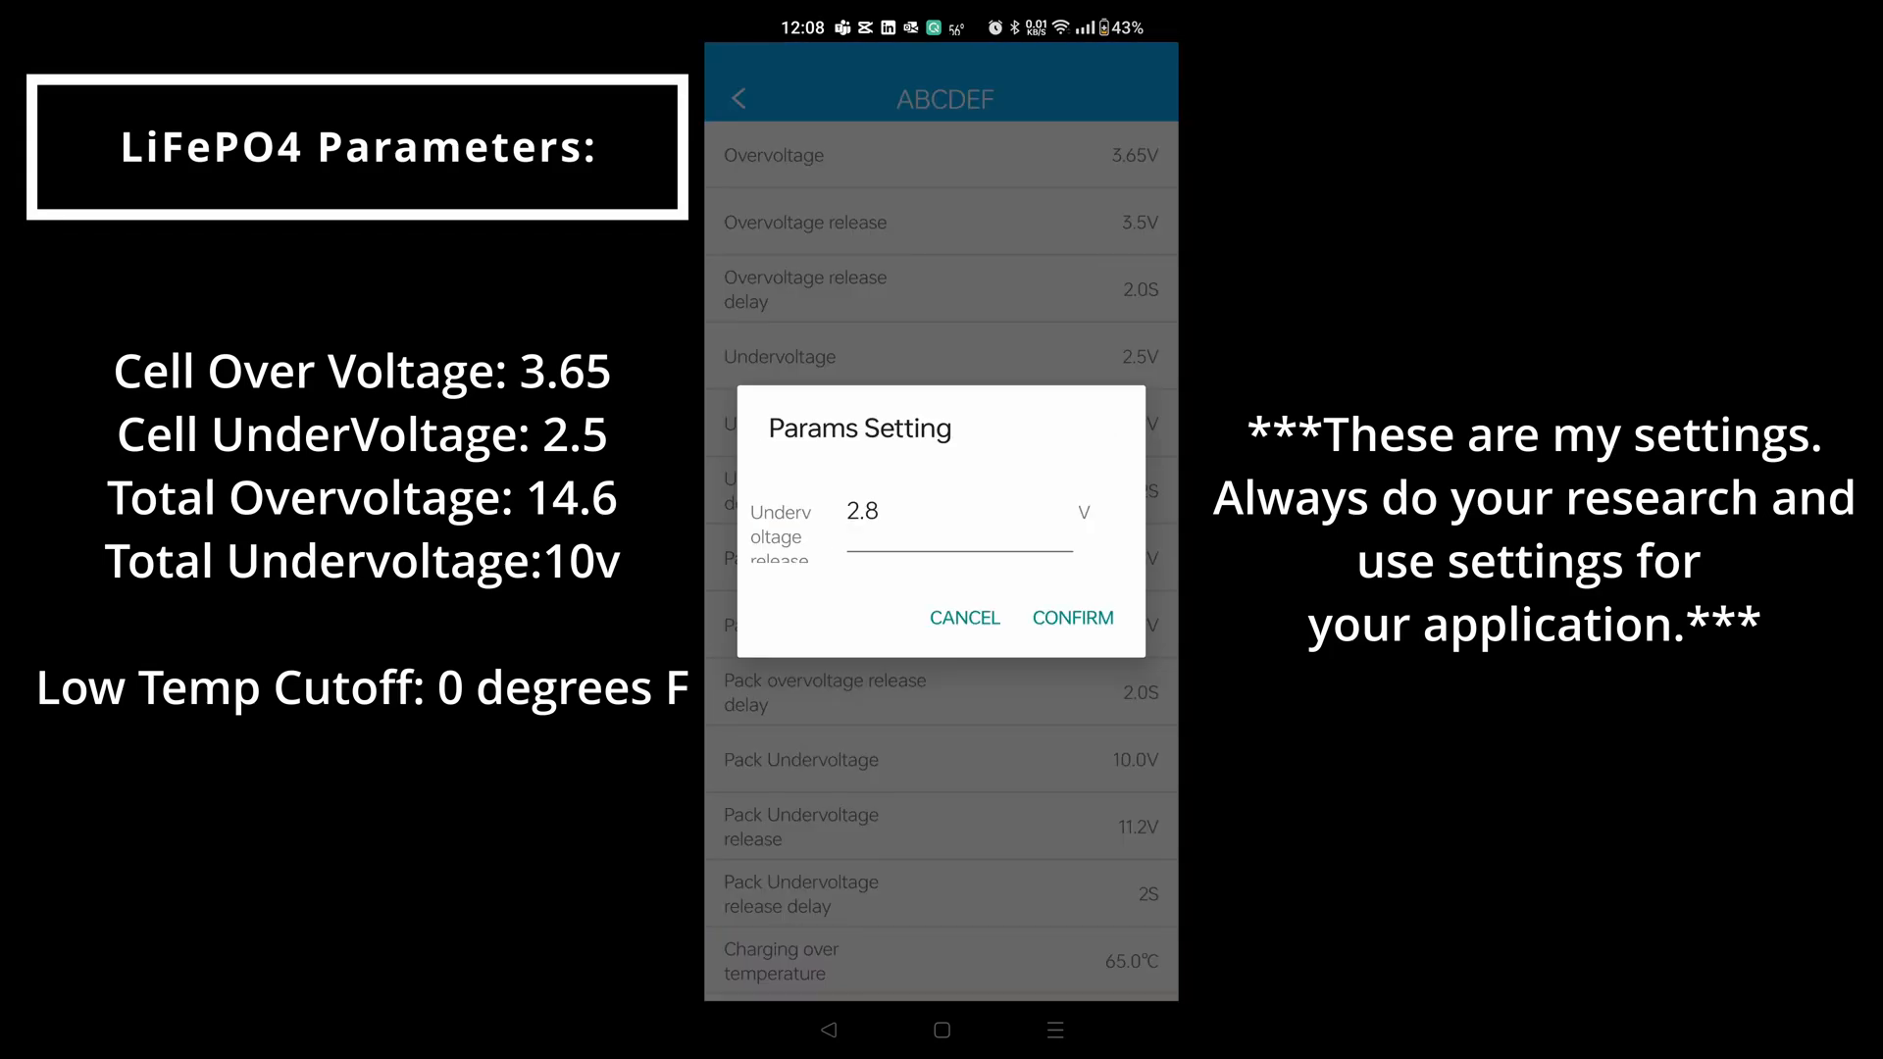
left_click(1074, 618)
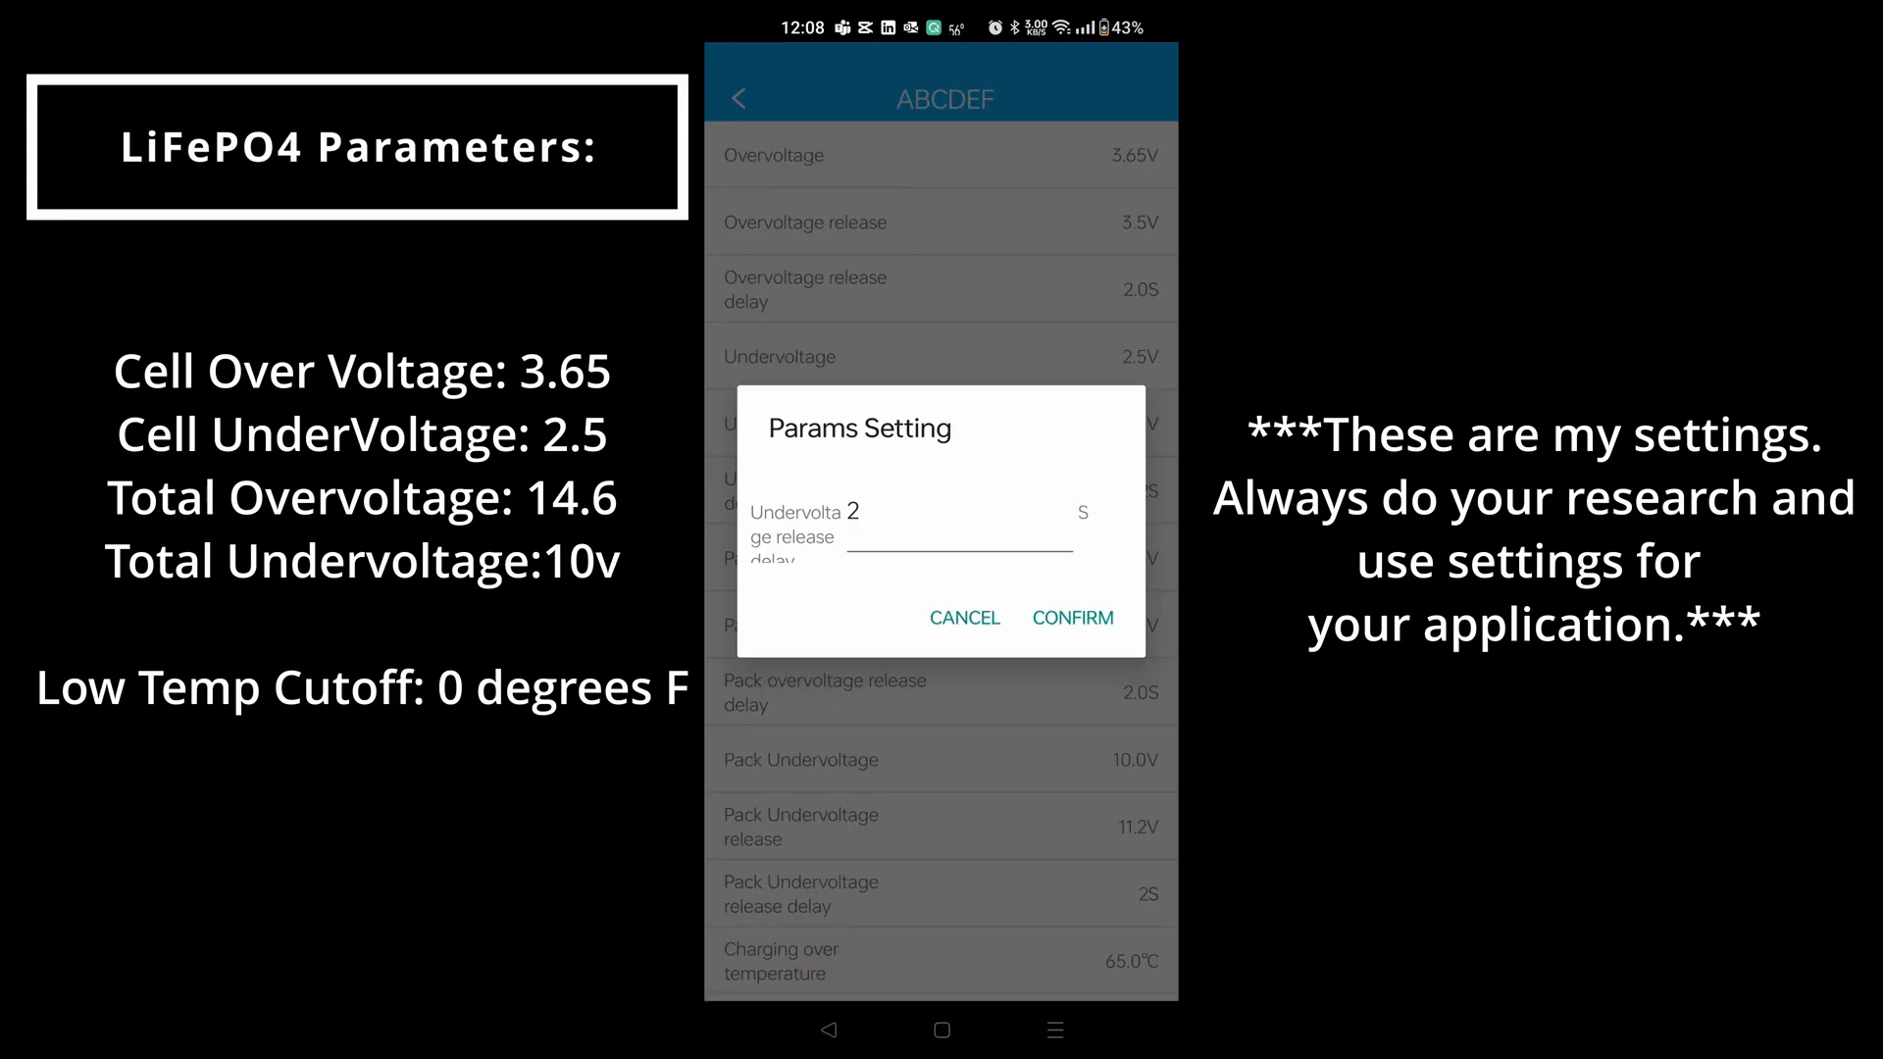
left_click(1074, 618)
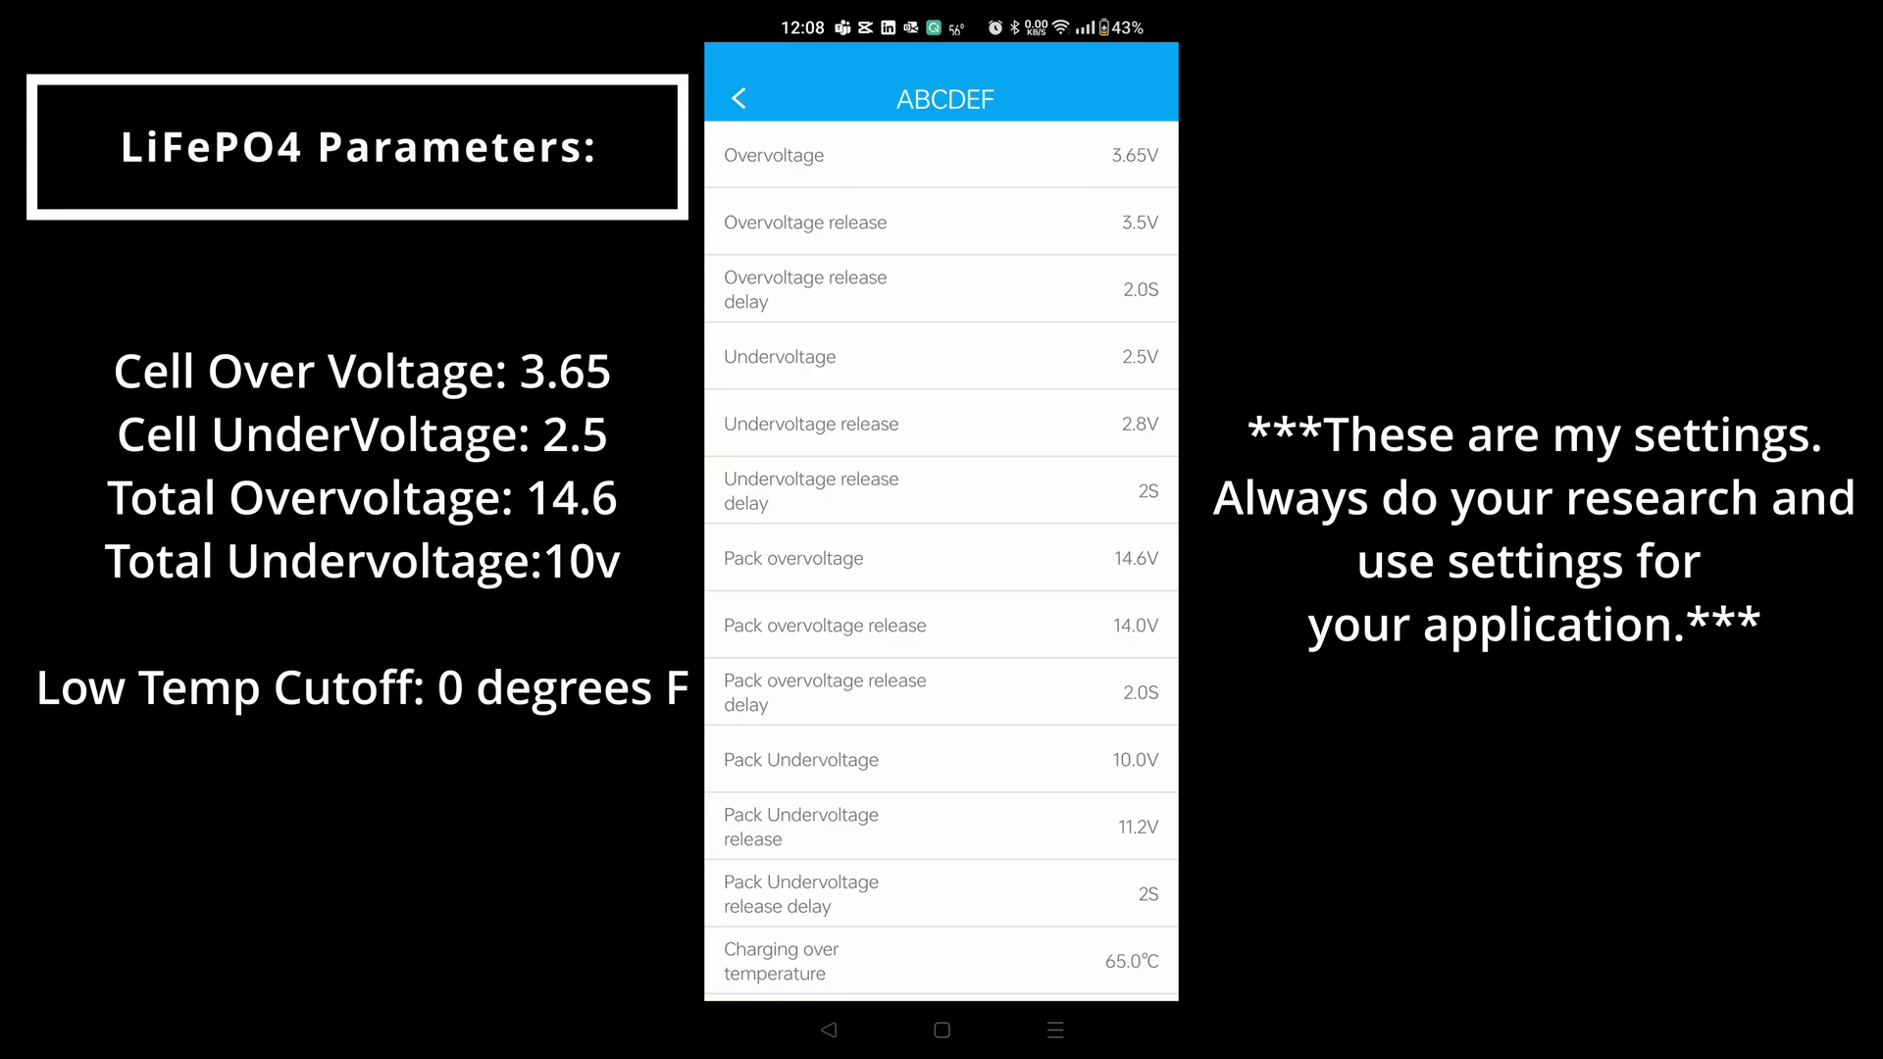
Step: Check the 0.0°C charging under-temperature cutoff, then go back to the live dashboard
scroll("down", 3)
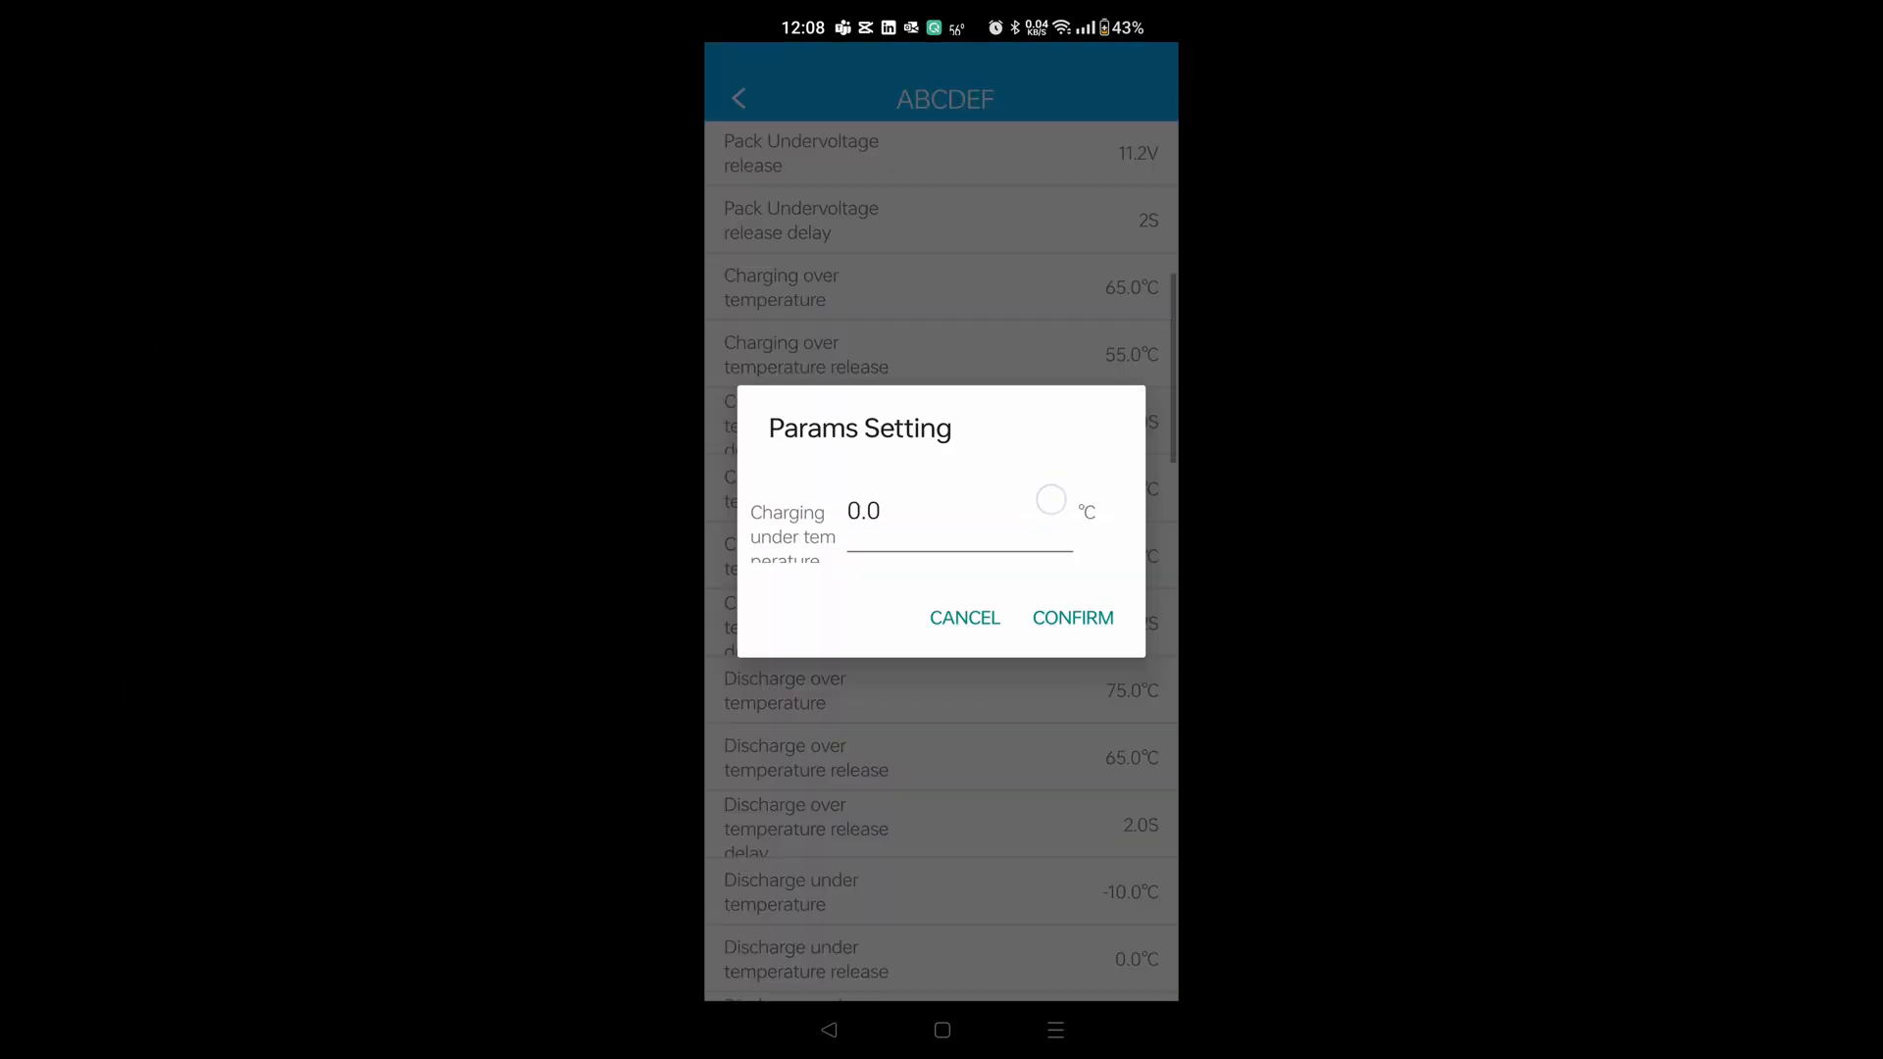
left_click(965, 618)
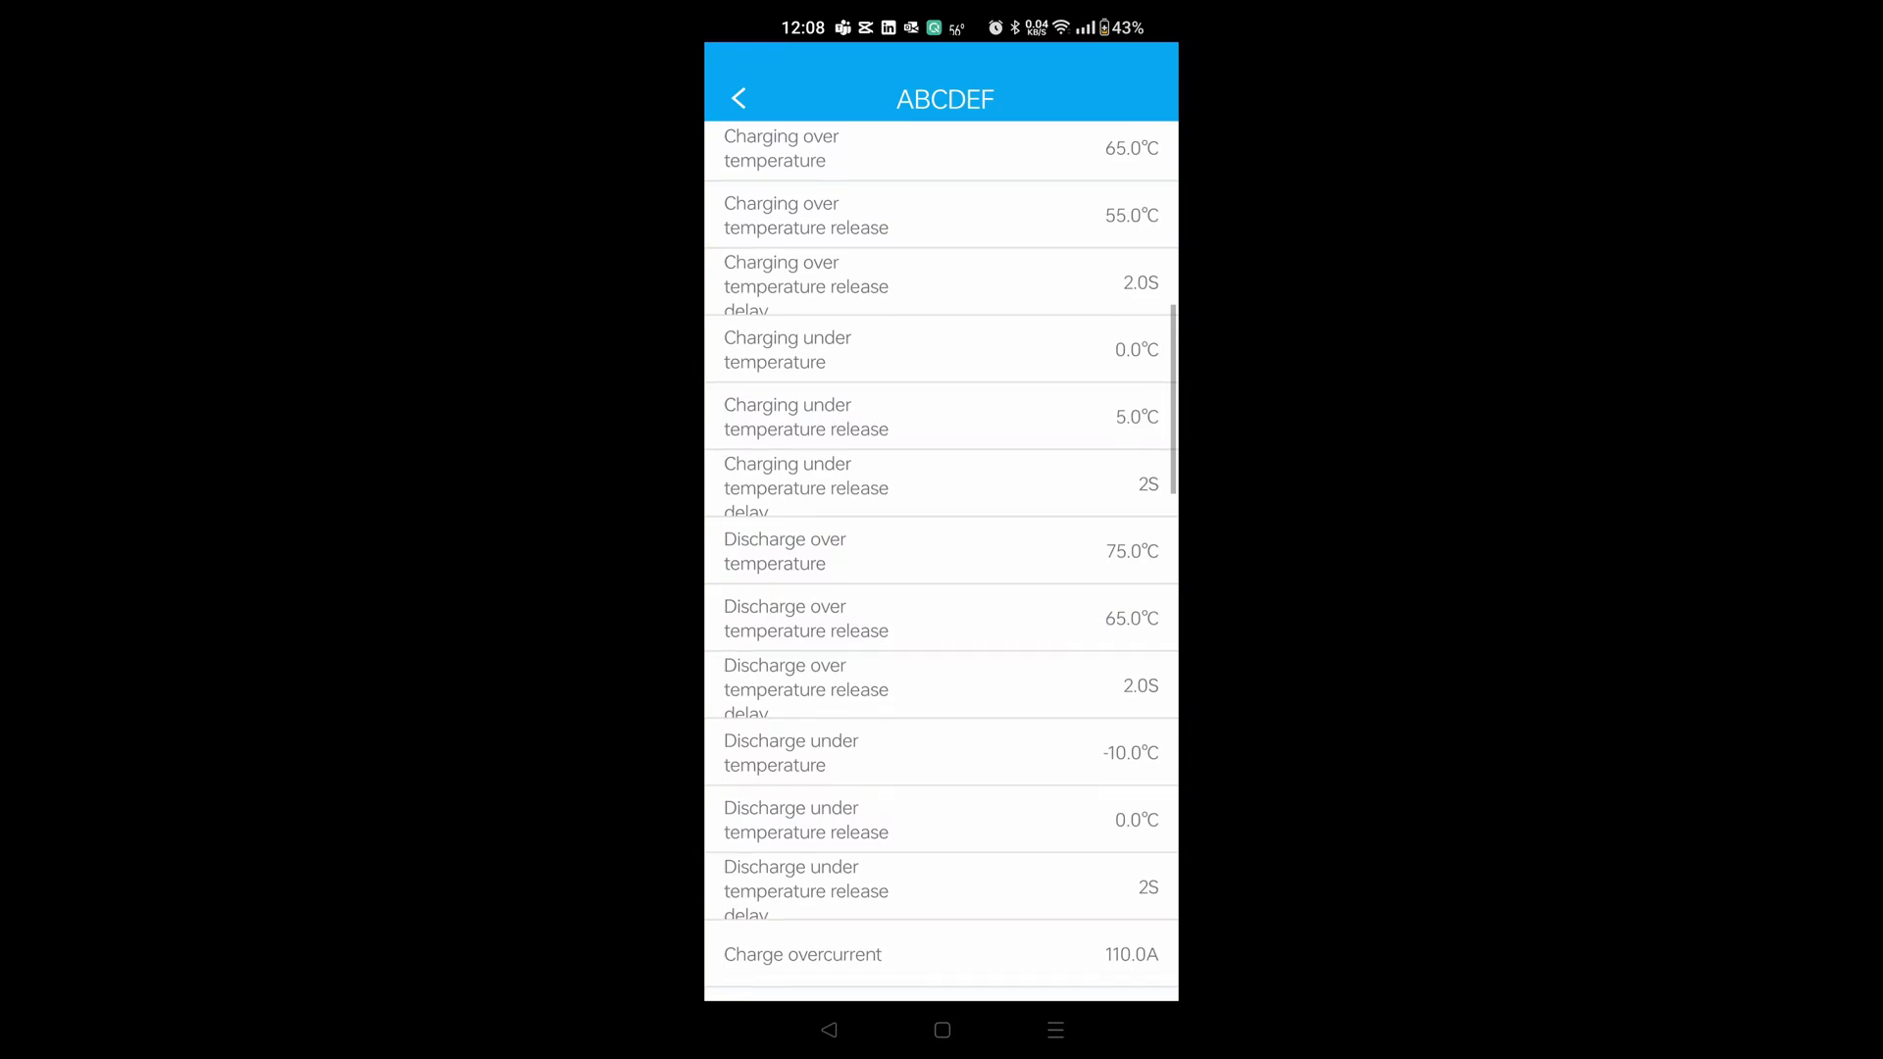
scroll("down", 3)
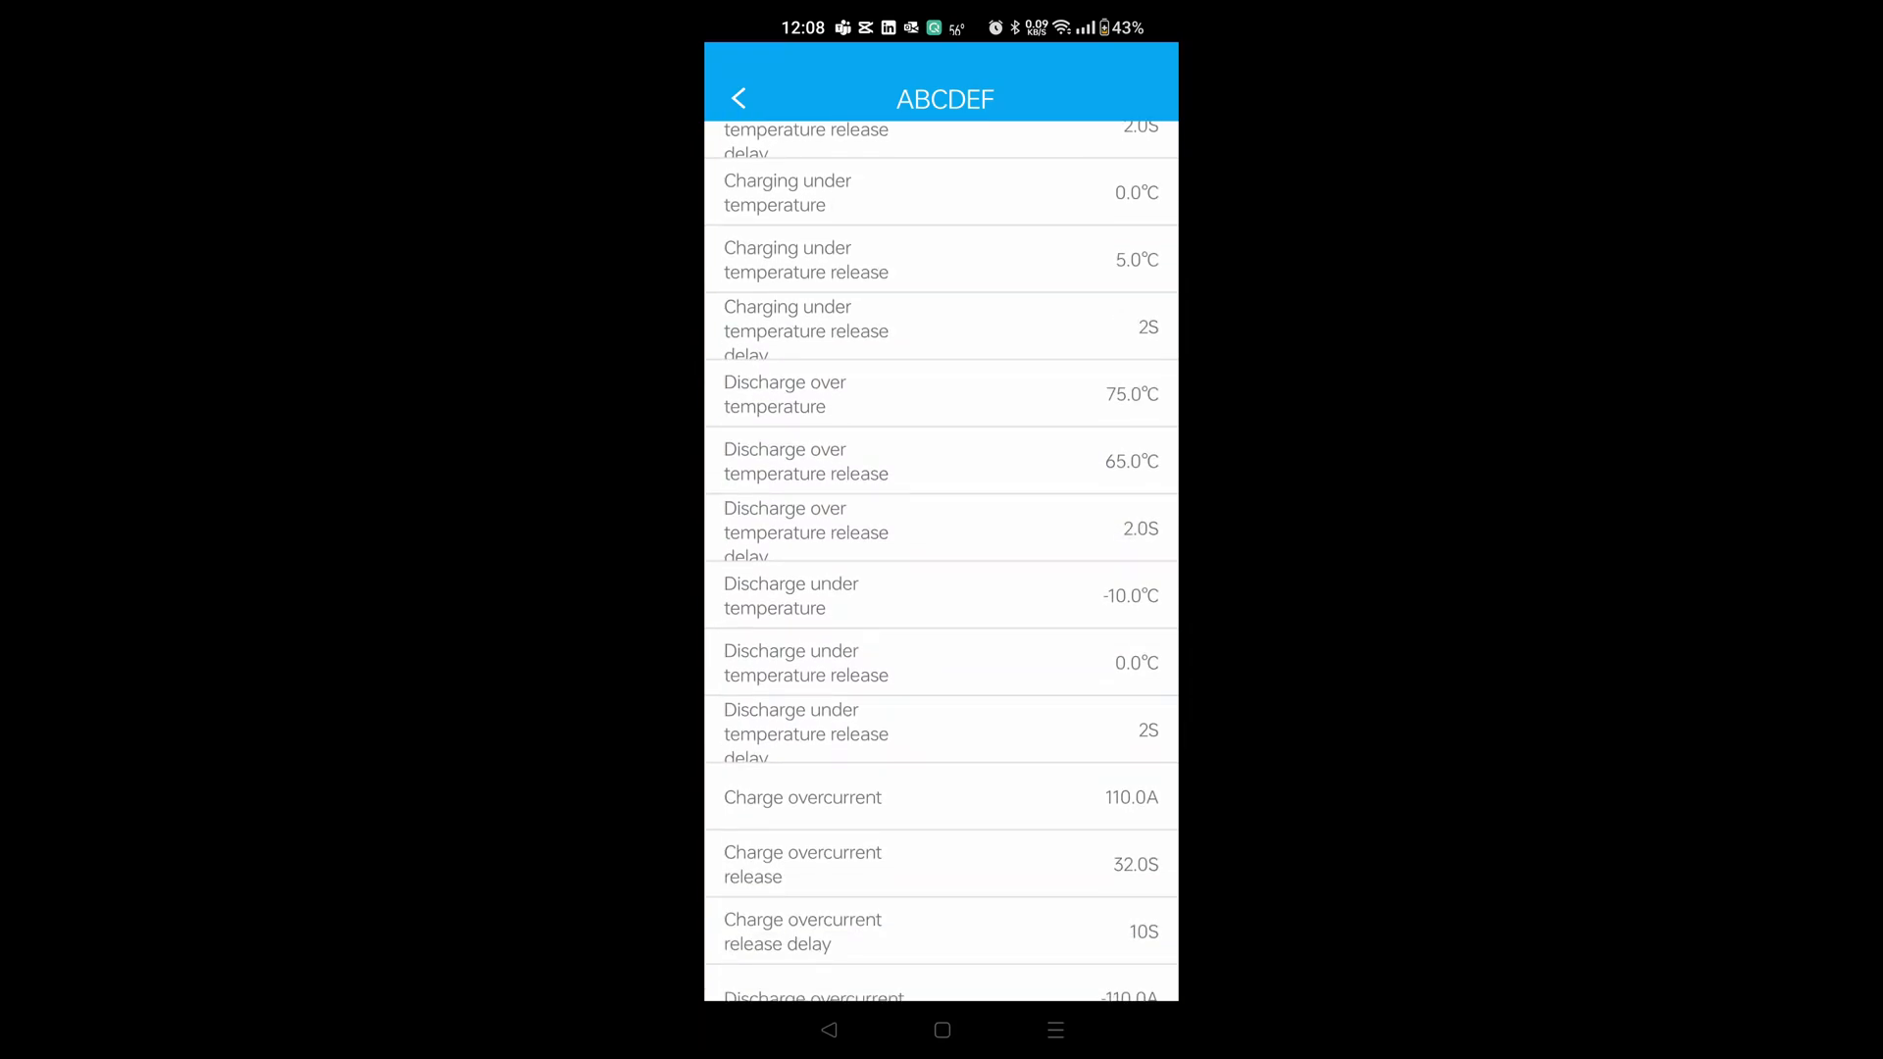
left_click(739, 98)
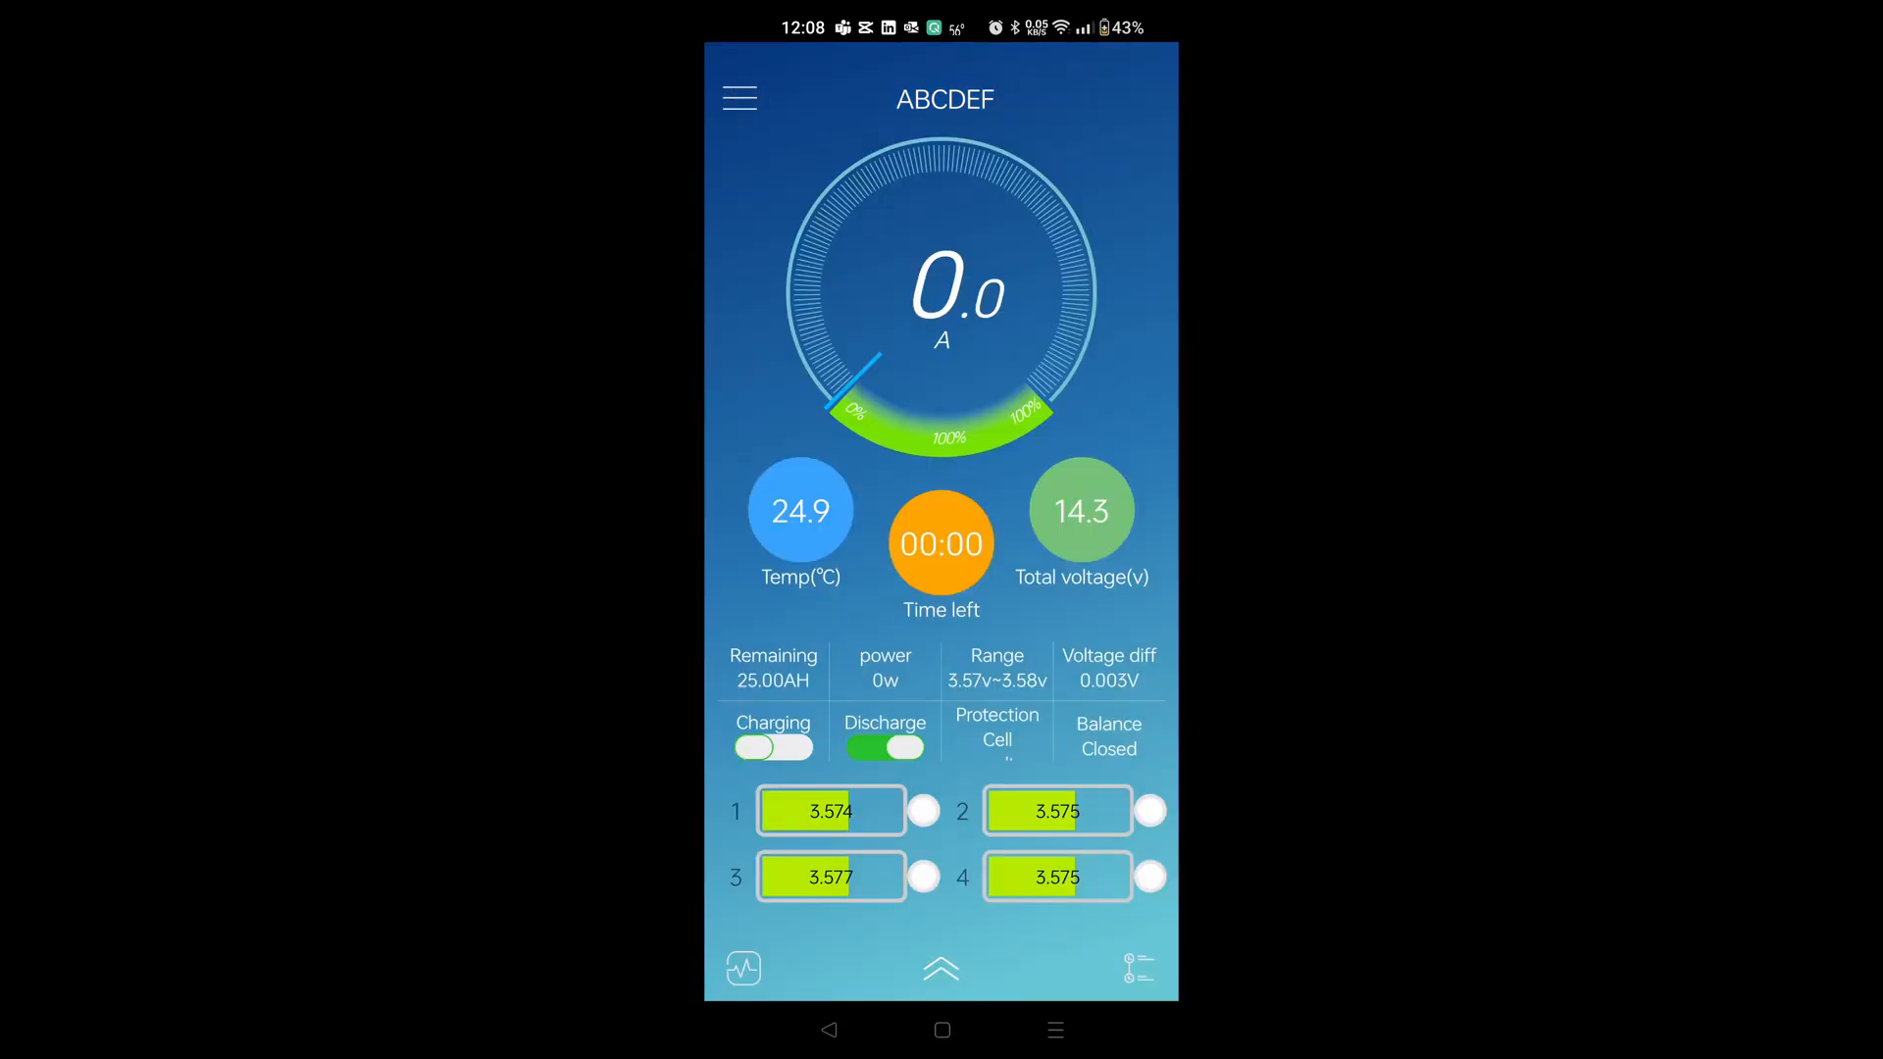